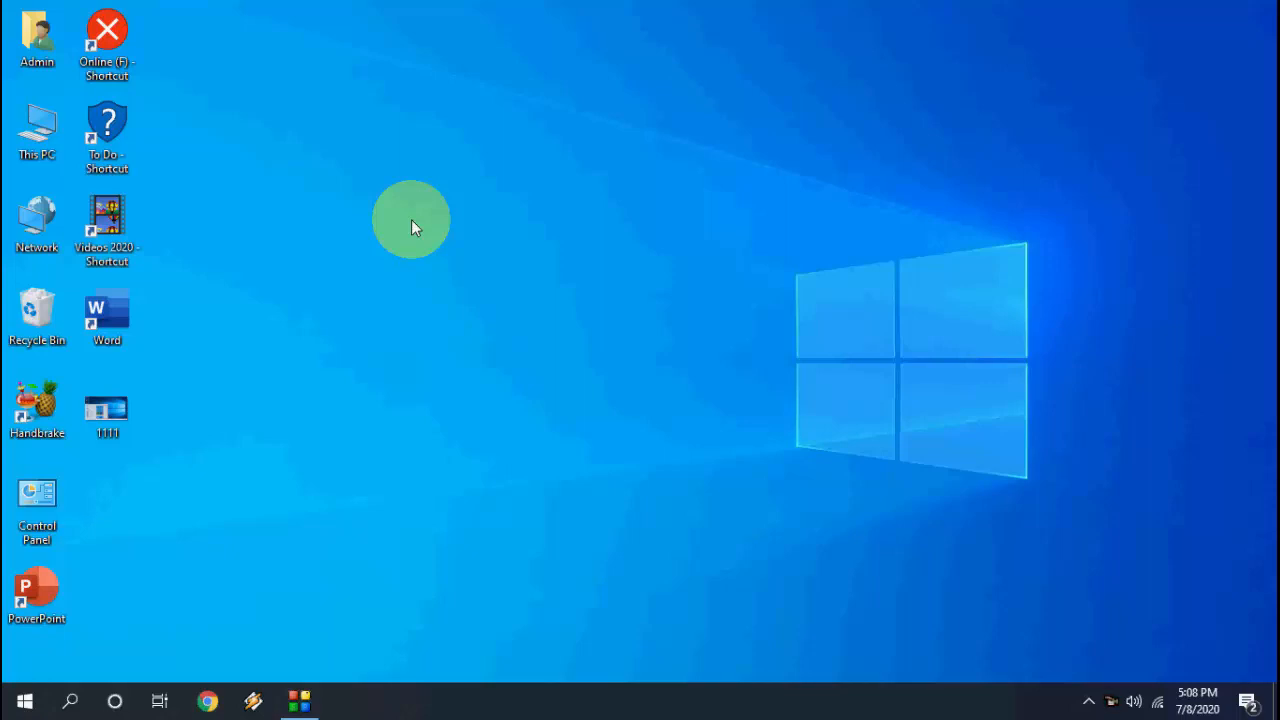
Step: Open the Start menu to see the wide tile area with its extra column
left_click(24, 700)
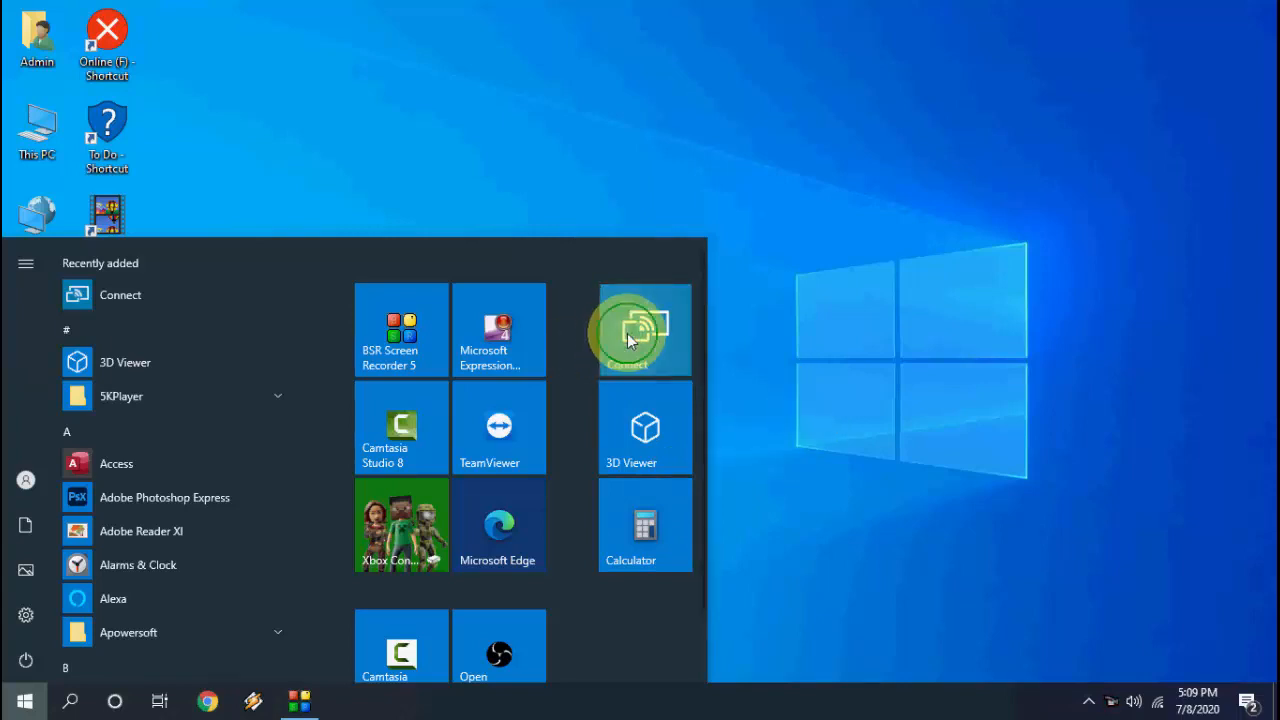
Step: Remove the Connect, 3D Viewer and Calculator tiles, then open Personalization from the desktop
right_click(644, 330)
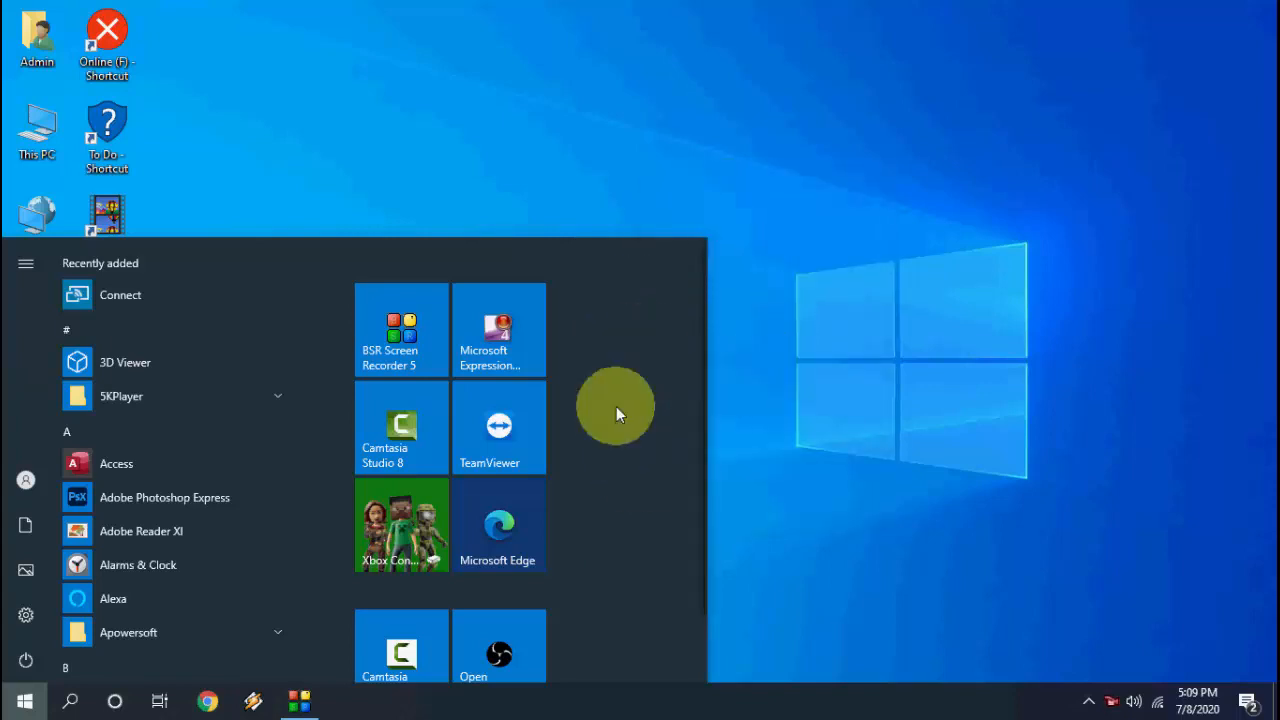
mouse_move(710, 378)
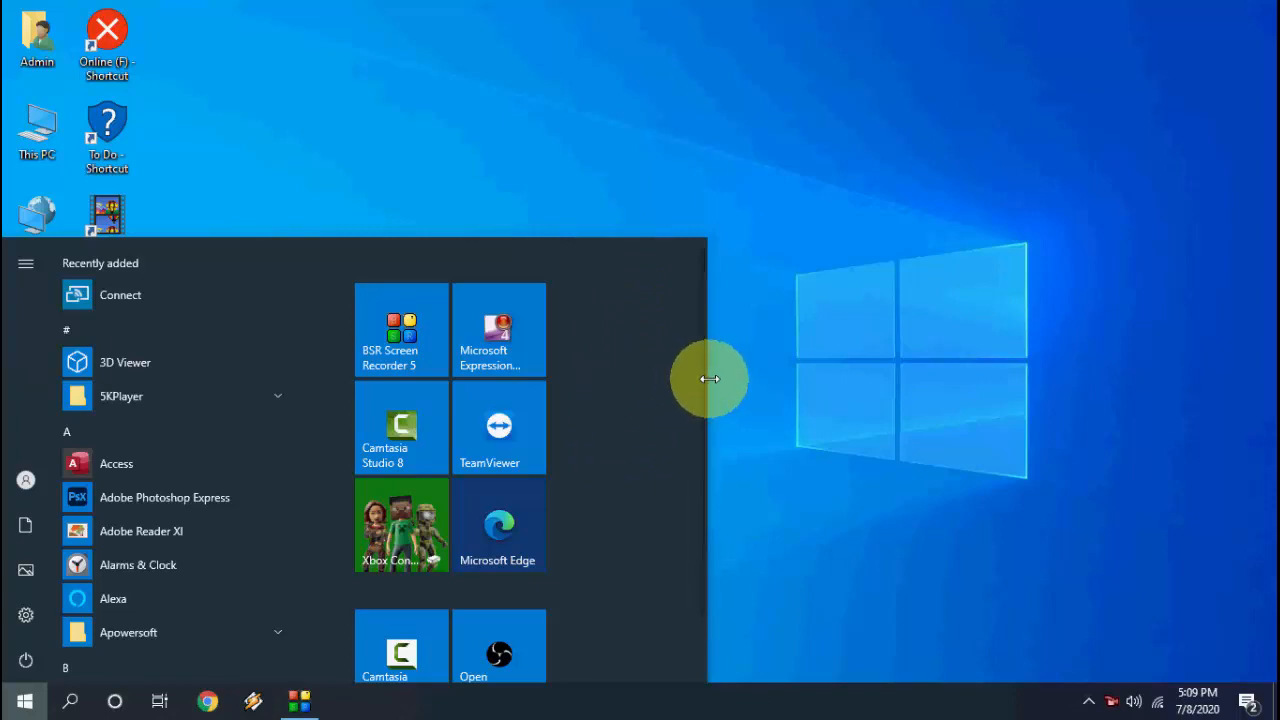
mouse_move(703, 357)
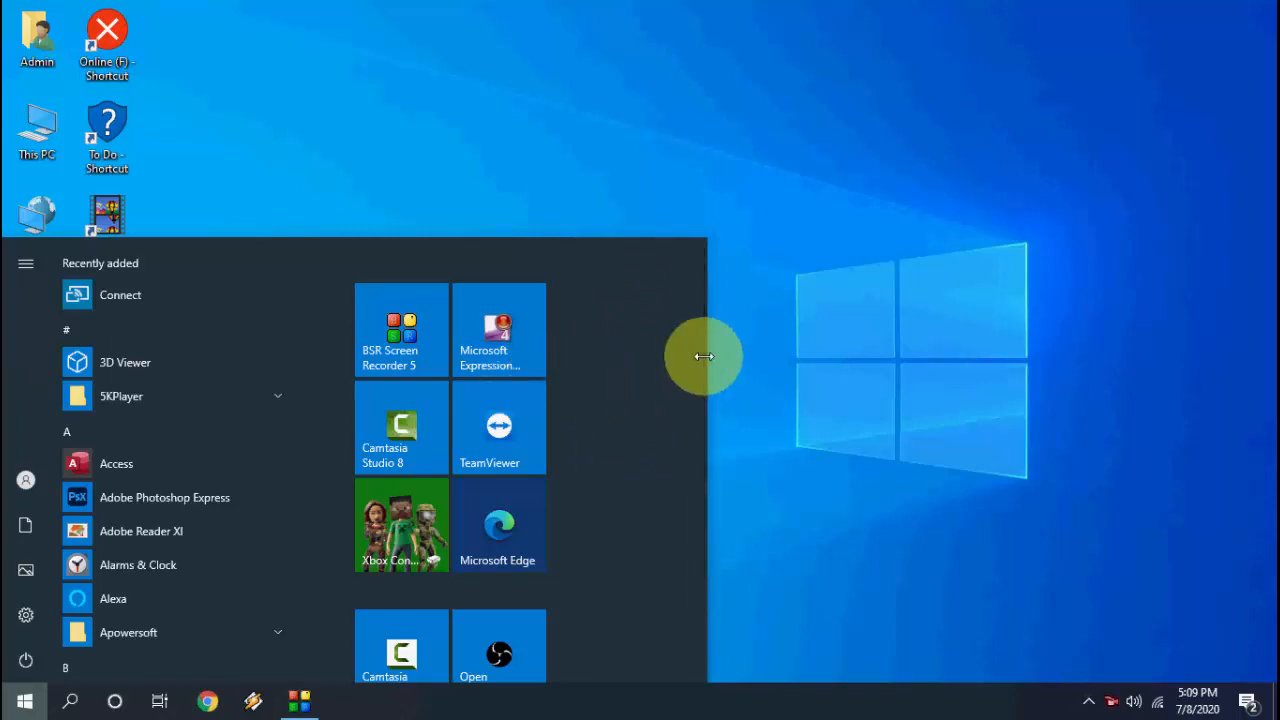
mouse_move(487, 447)
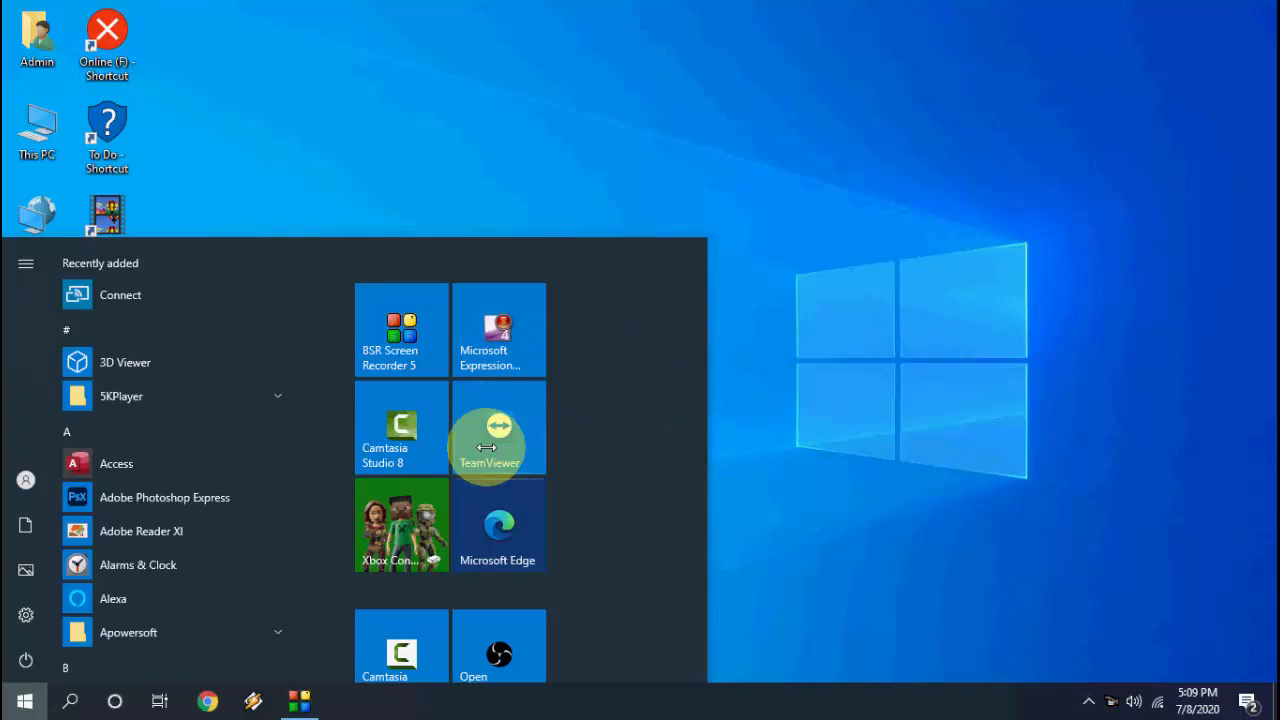
mouse_move(650, 441)
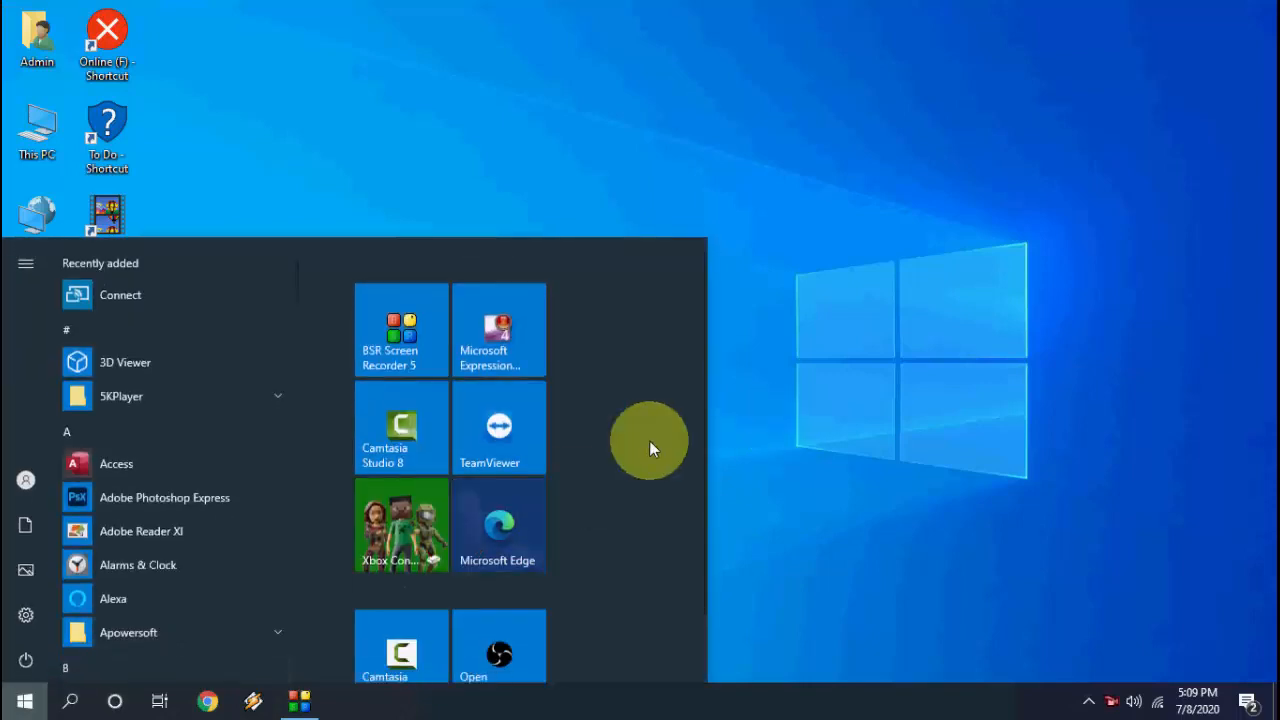
mouse_move(793, 330)
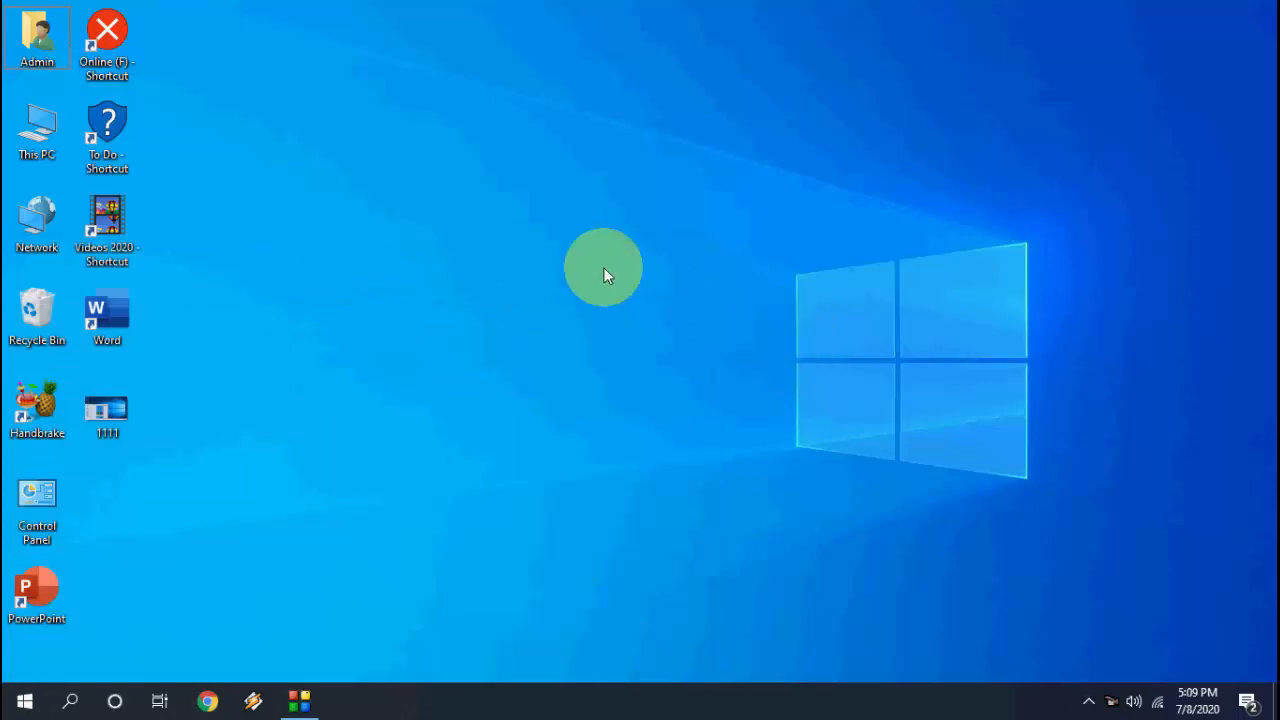
right_click(605, 270)
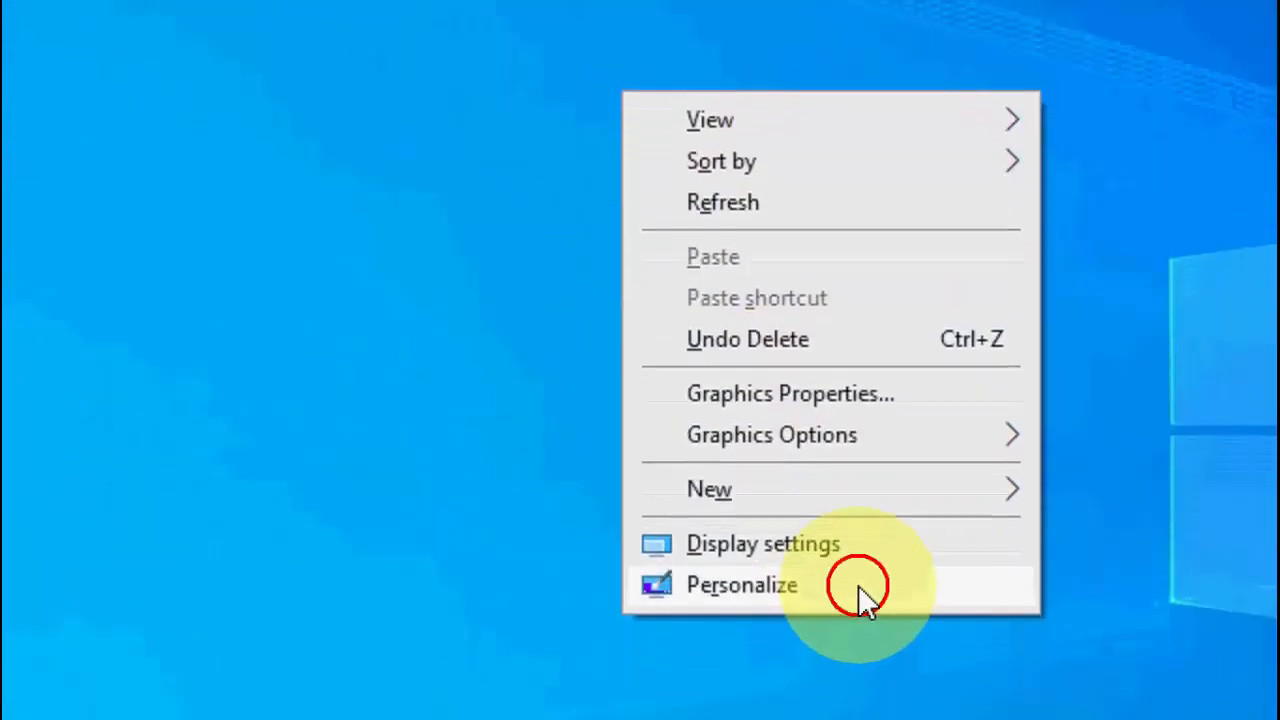
left_click(741, 584)
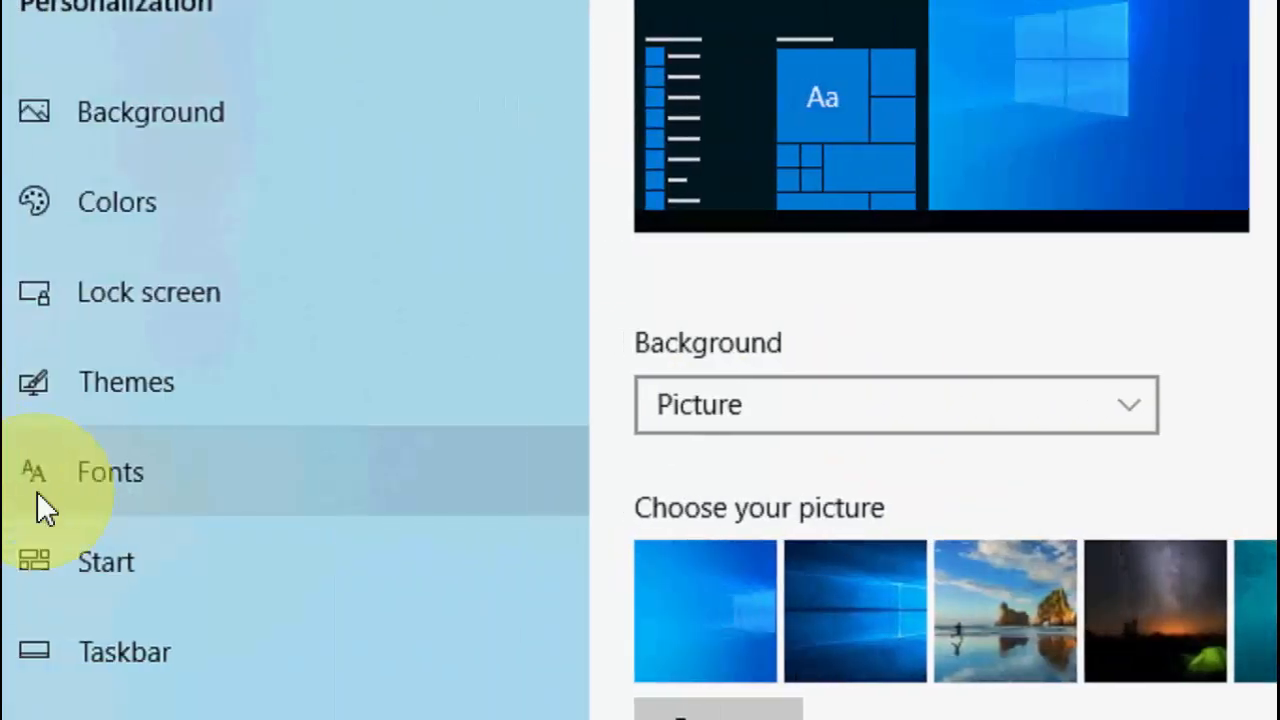
Step: On the Personalization Start page, turn 'Show more tiles on Start' off
left_click(108, 533)
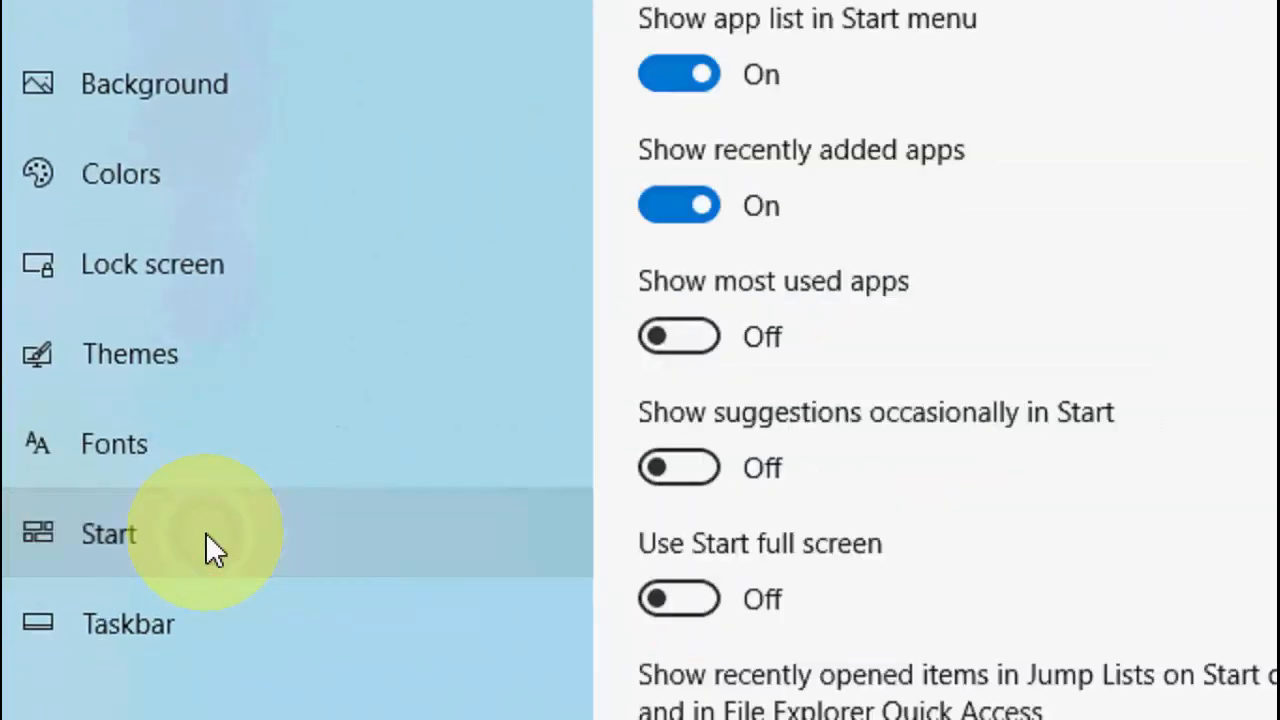
scroll("up", 3)
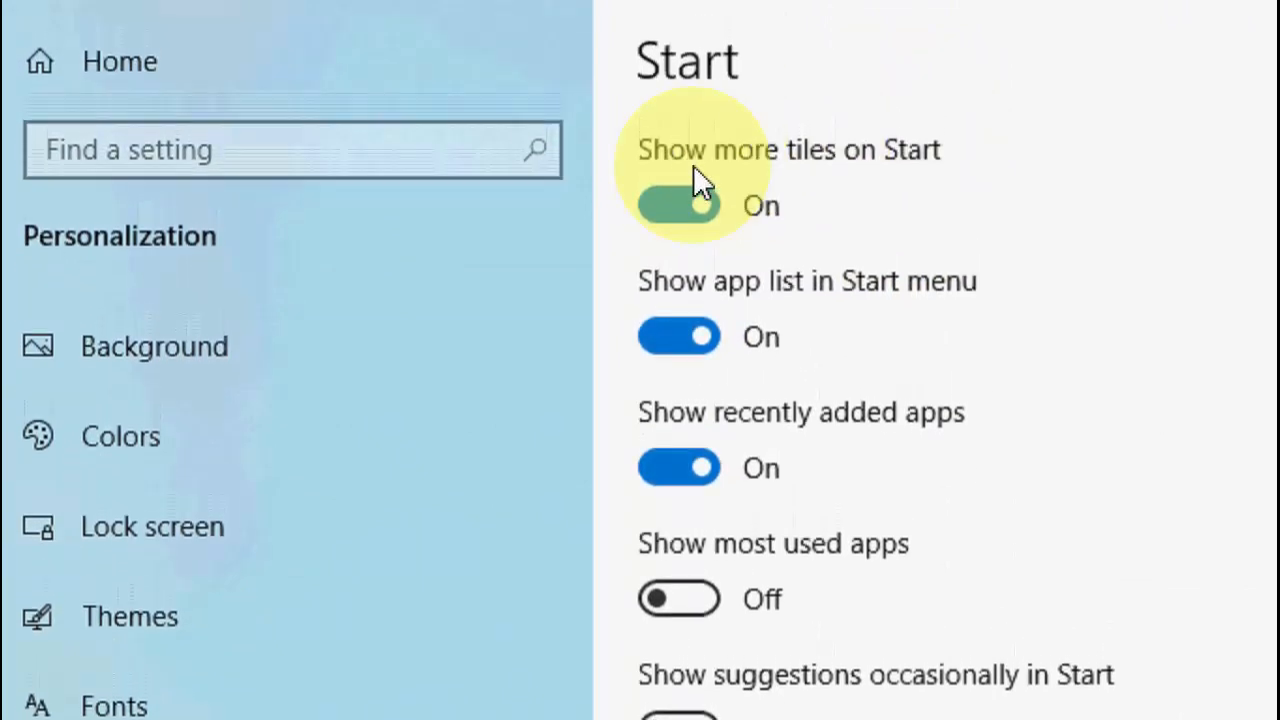
left_click(678, 205)
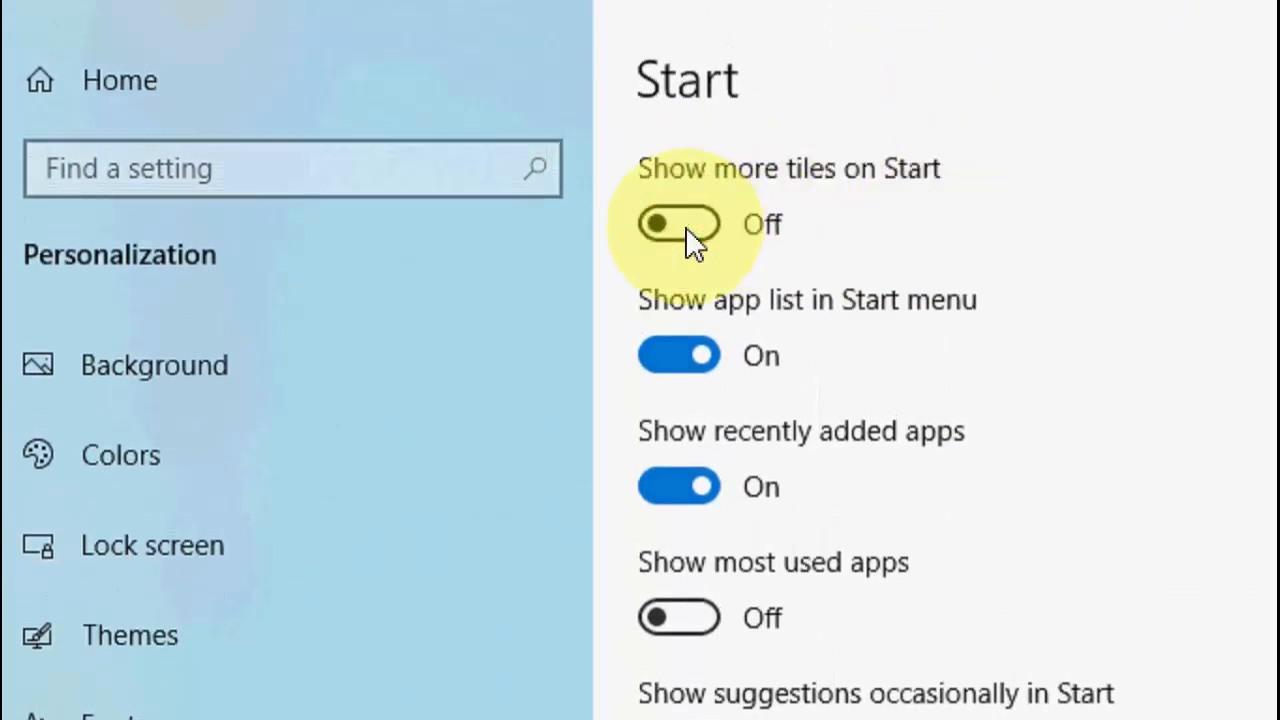
Step: Reopen the Start menu to confirm it is narrower without blank space
left_click(24, 699)
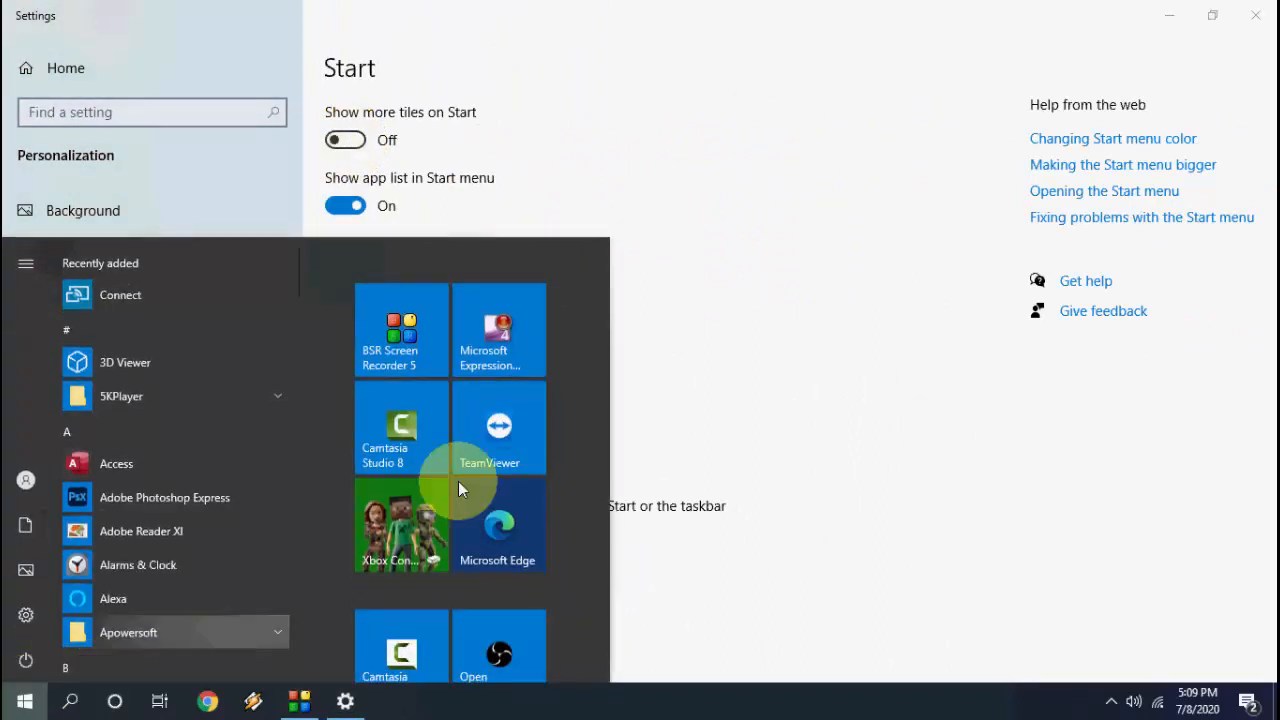
mouse_move(583, 342)
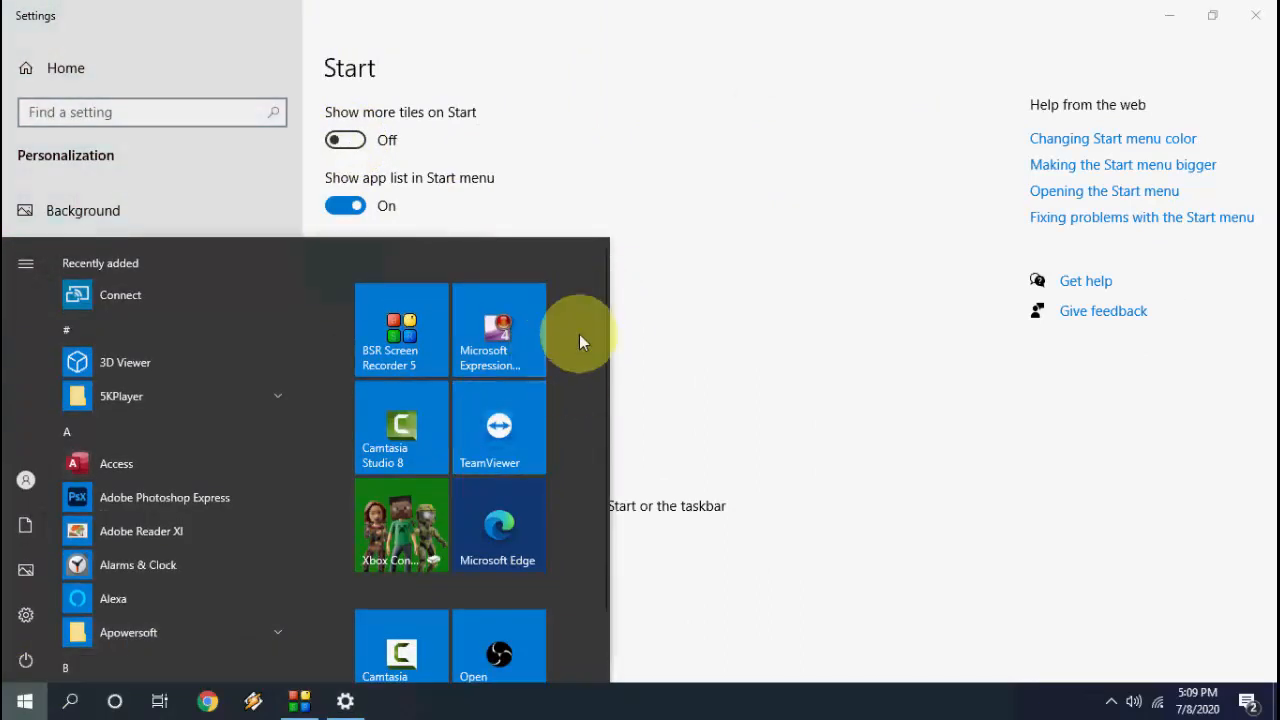
mouse_move(588, 448)
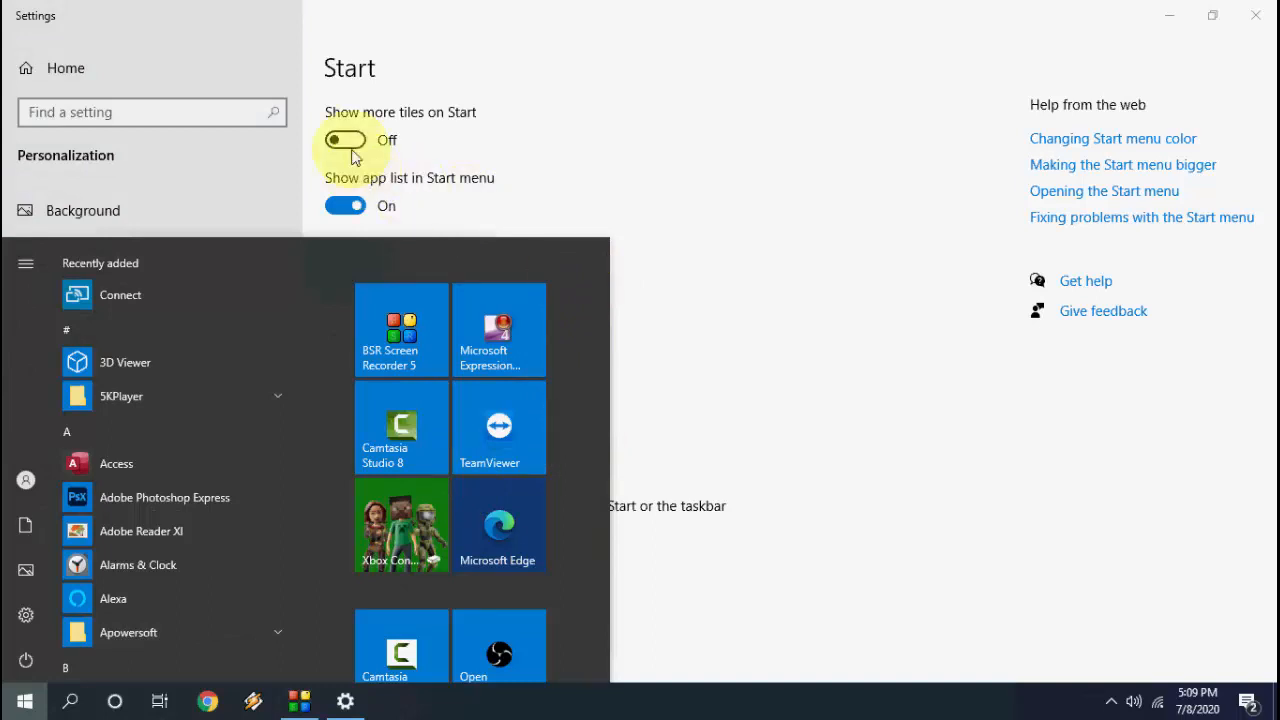
Step: Turn 'Show more tiles on Start' back on and compare the wider Start menu
left_click(345, 140)
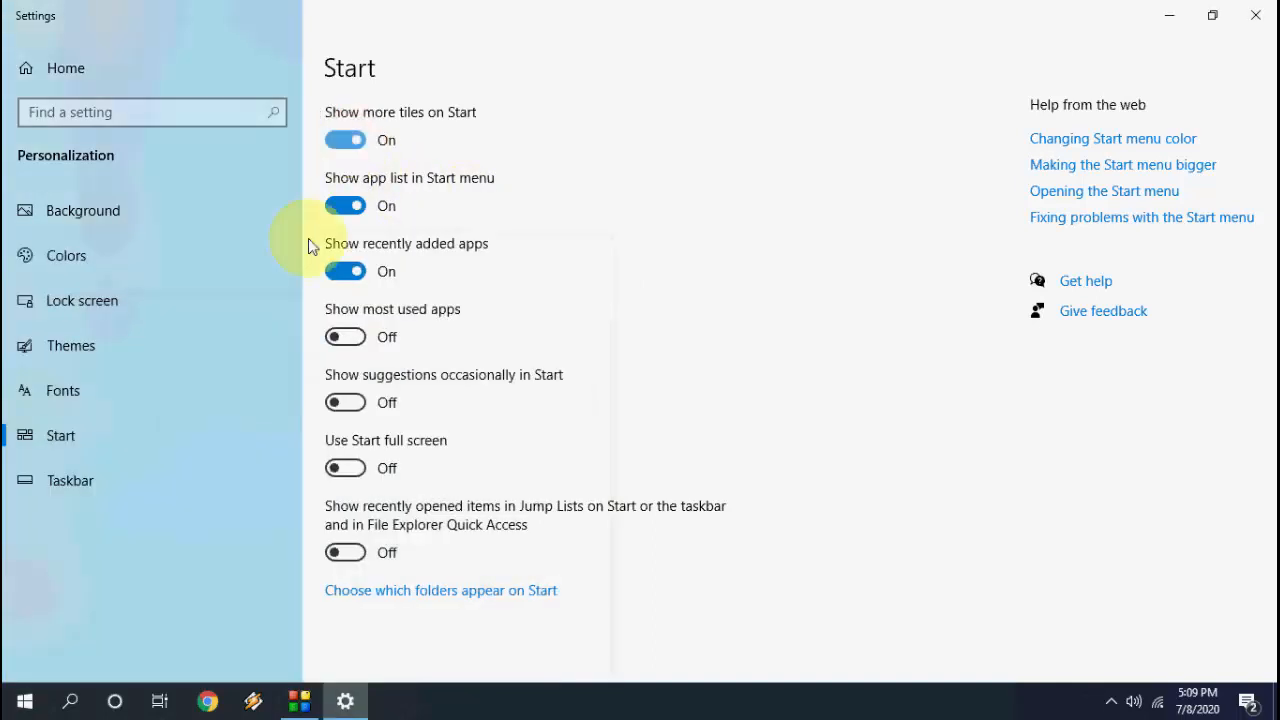
left_click(24, 700)
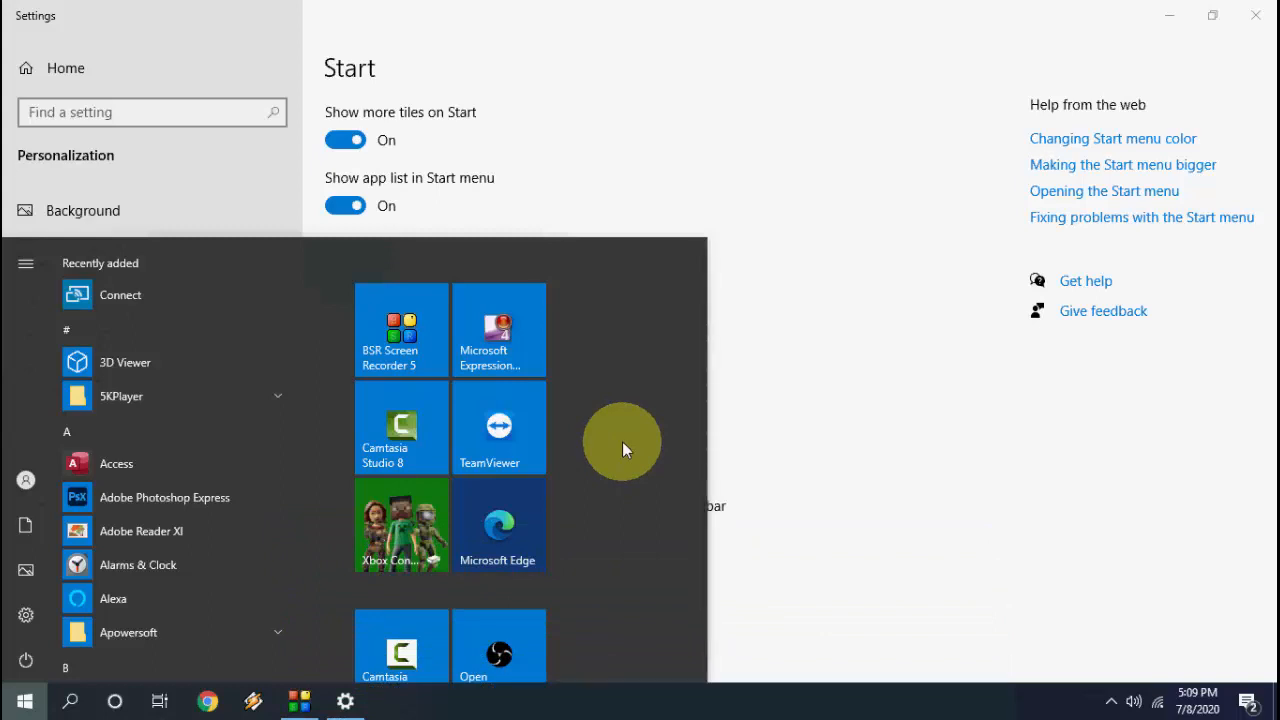
mouse_move(835, 429)
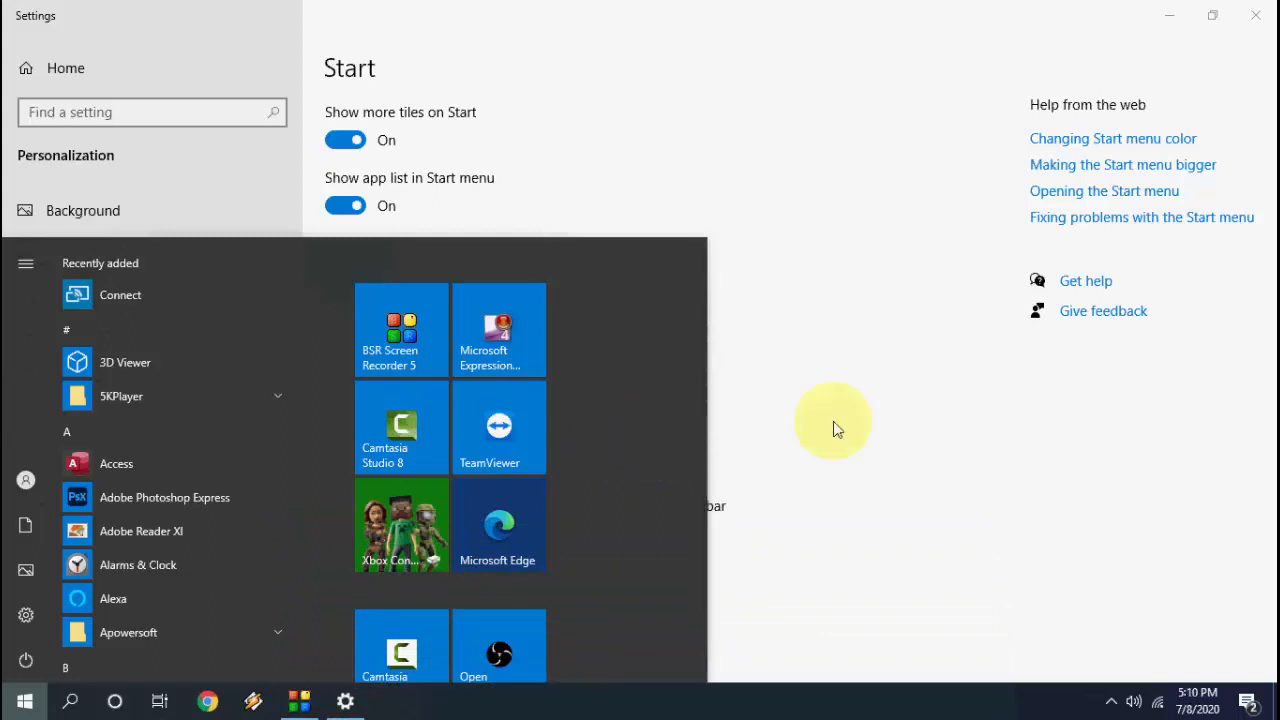